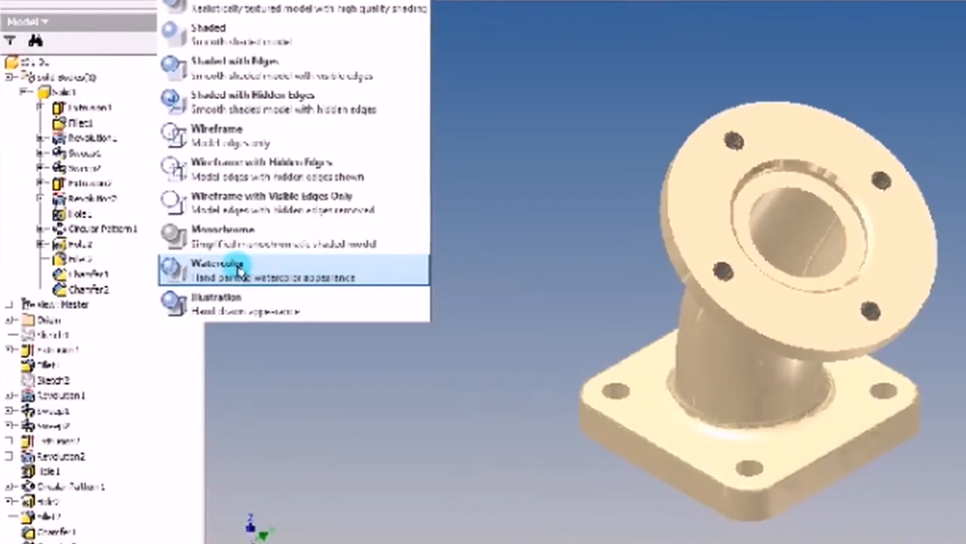
- Apply the Watercolor visual style to the flanged elbow pipe part
{"action": "left_click", "coordinate": [222, 265]}
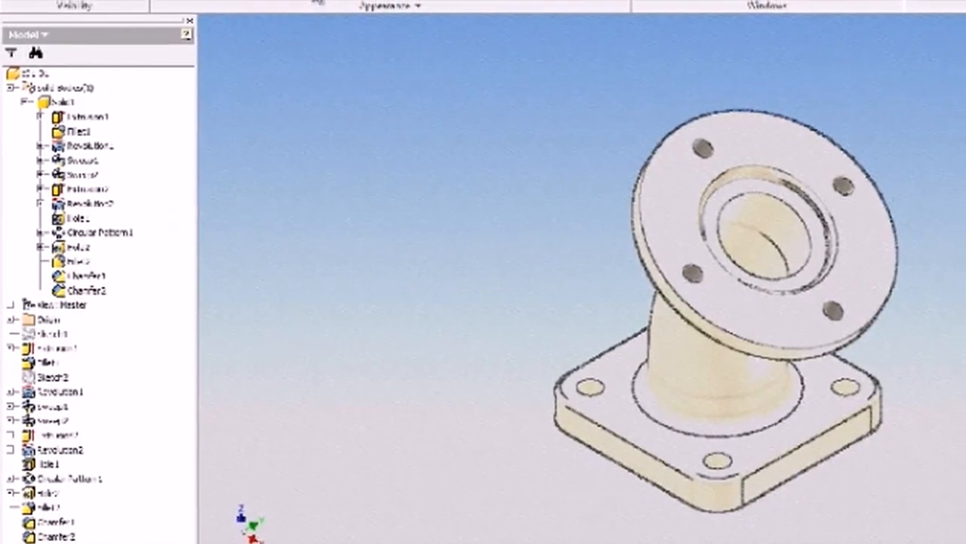